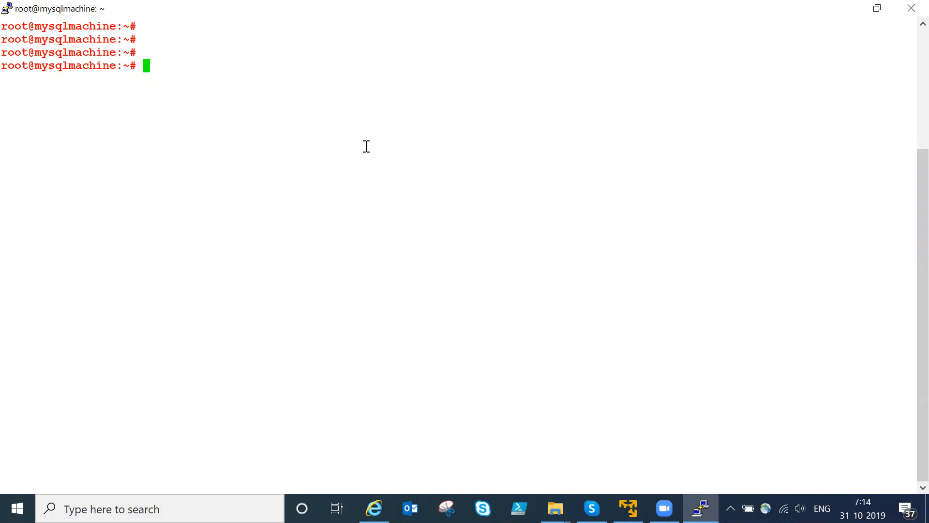
Start the MySQL monitor as root with 'mysql -u root'
{"action": "type", "text": "myq"}
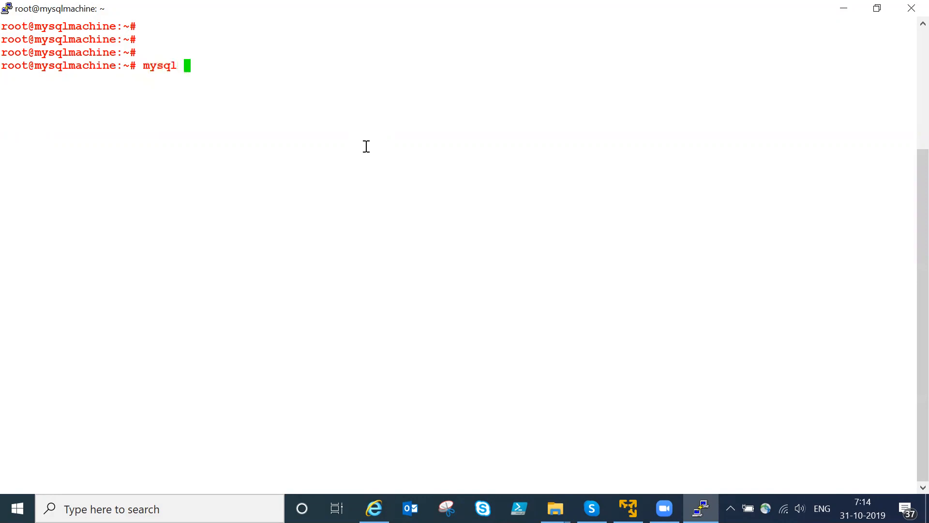
{"action": "type", "text": "-u roo t"}
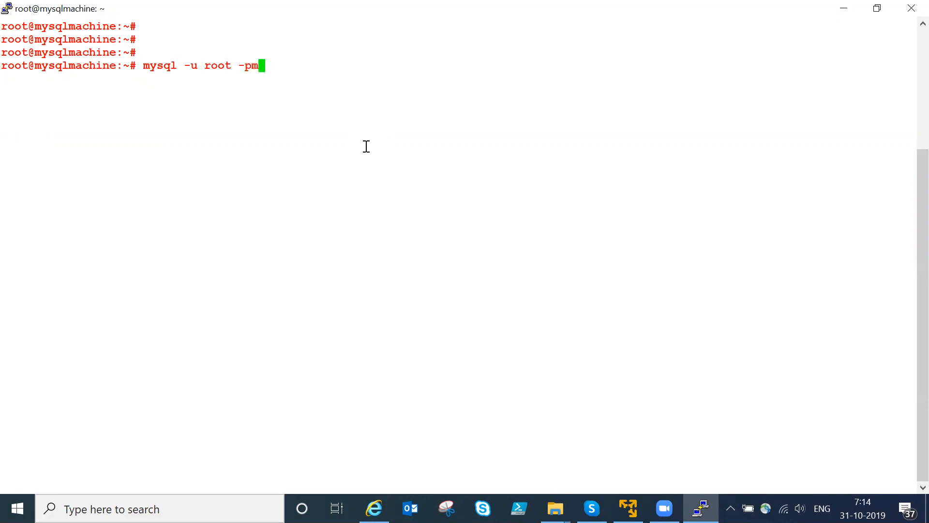
{"action": "key", "text": "Return"}
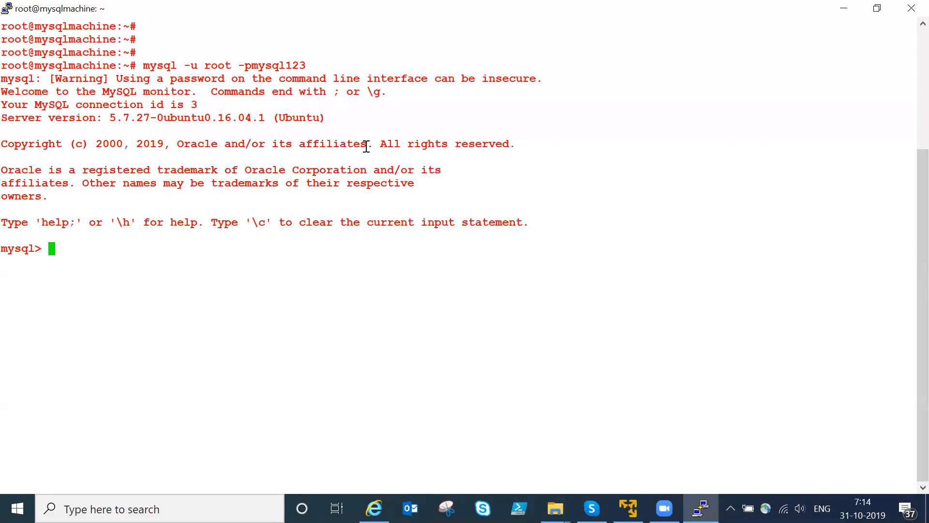
Run 'show engines;' to list the nine storage engines, with InnoDB as default
{"action": "type", "text": "s"}
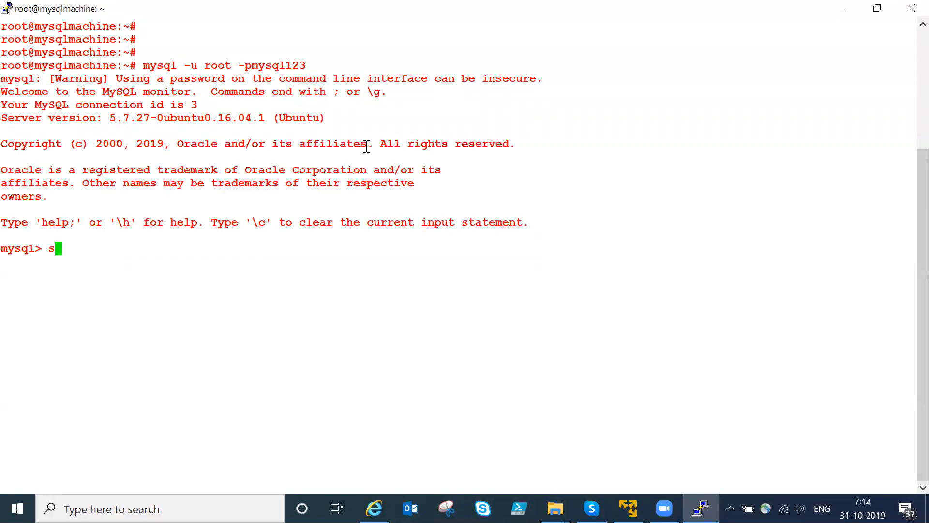
{"action": "type", "text": "how e"}
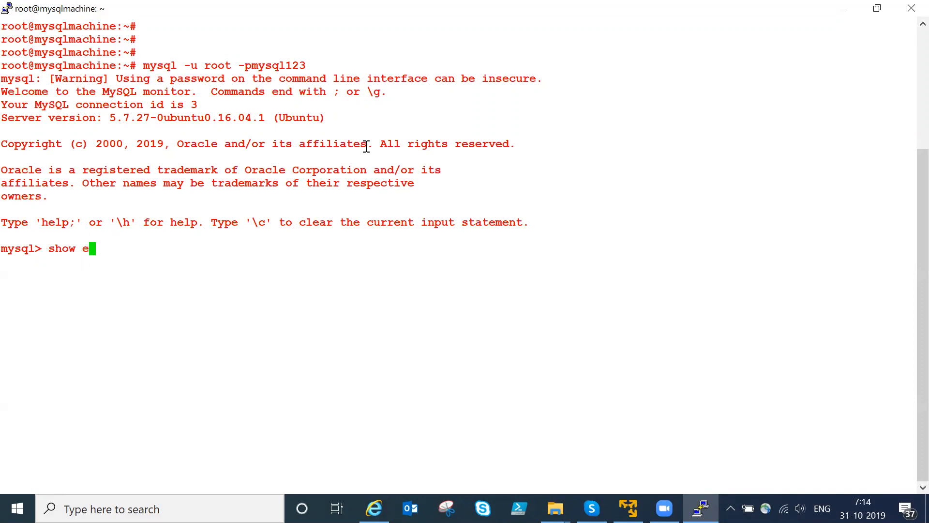
{"action": "key", "text": "Return"}
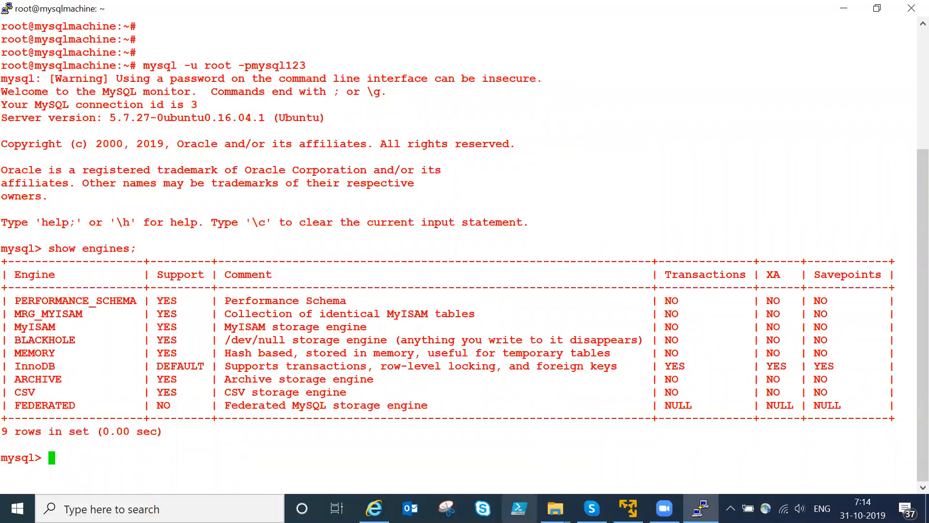
{"action": "mouse_move", "coordinate": [555, 508]}
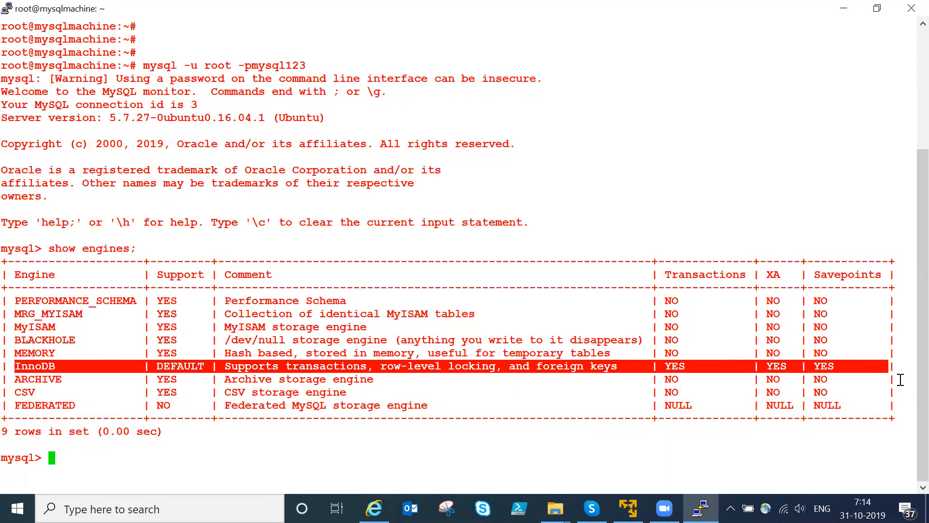
{"action": "mouse_move", "coordinate": [898, 380]}
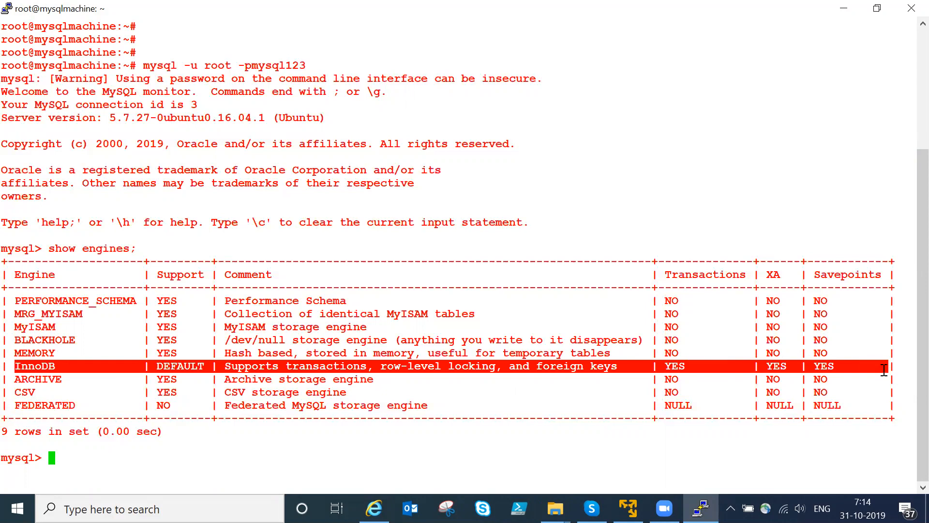
{"action": "mouse_move", "coordinate": [686, 405]}
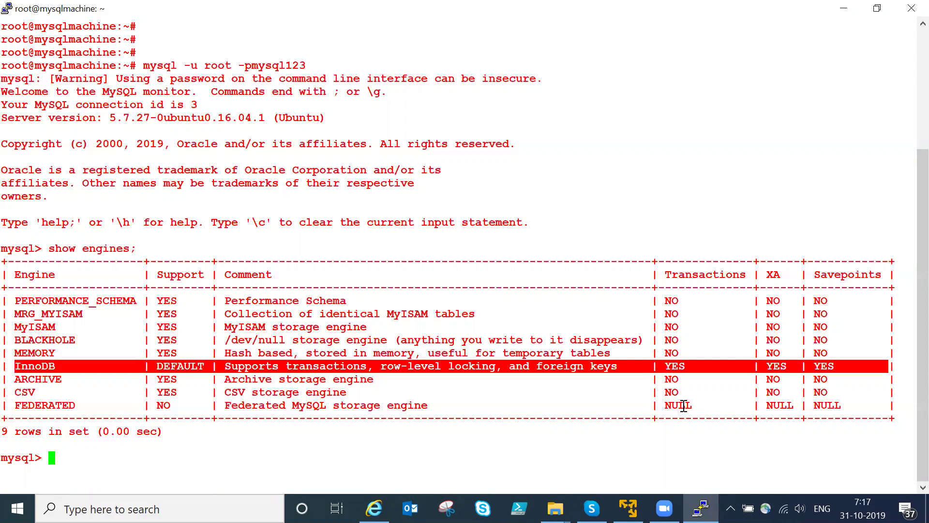
Select the sarath database and list its eleven tables
{"action": "type", "text": "use"}
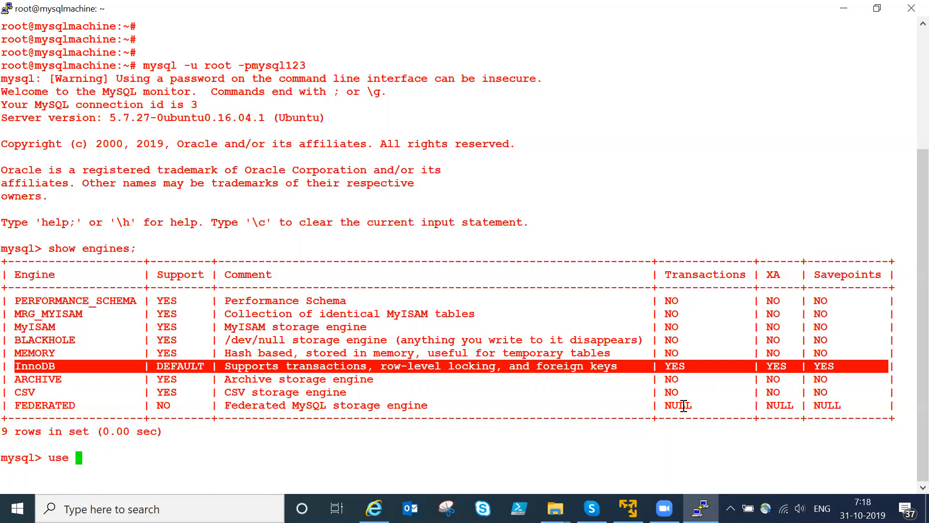
{"action": "type", "text": "sarath;"}
{"action": "type", "text": "show"}
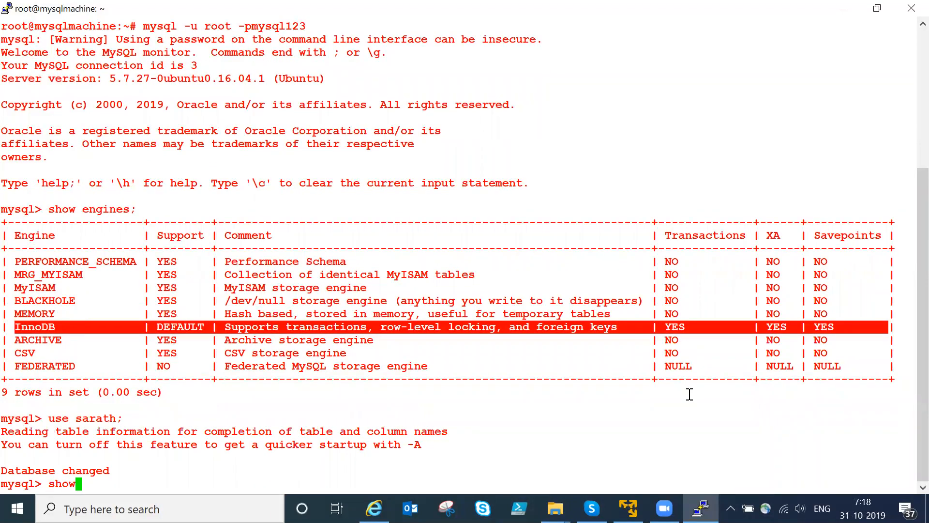
{"action": "type", "text": "tables;"}
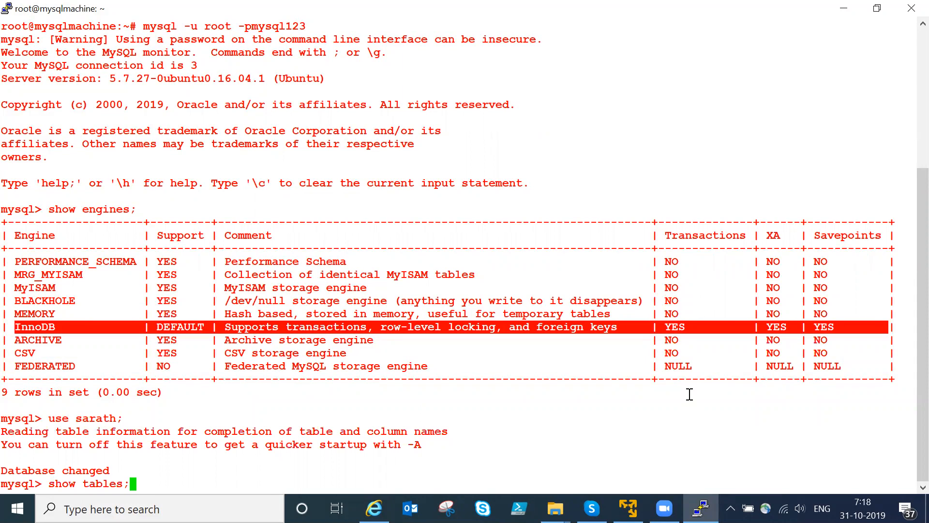
{"action": "key", "text": "Return"}
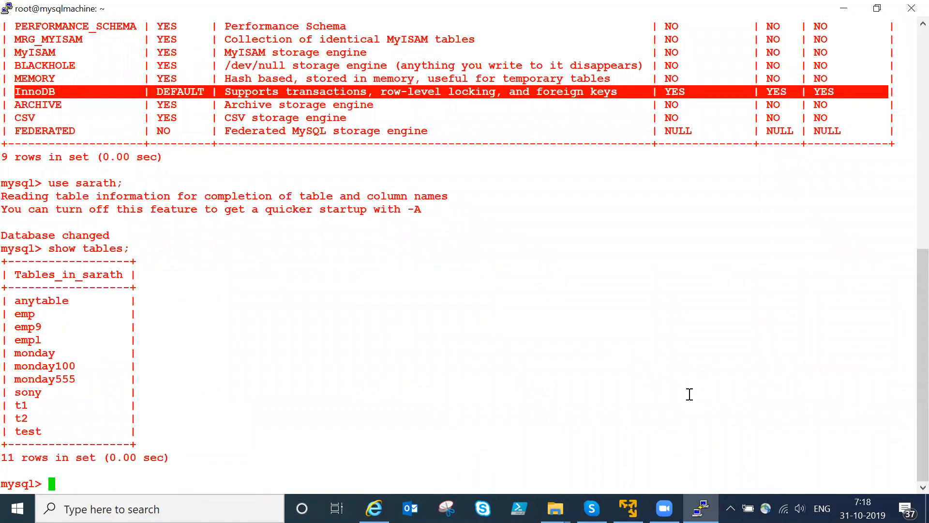
Show the emp table's CREATE TABLE definition with 'show create table emp;'
{"action": "type", "text": "show"}
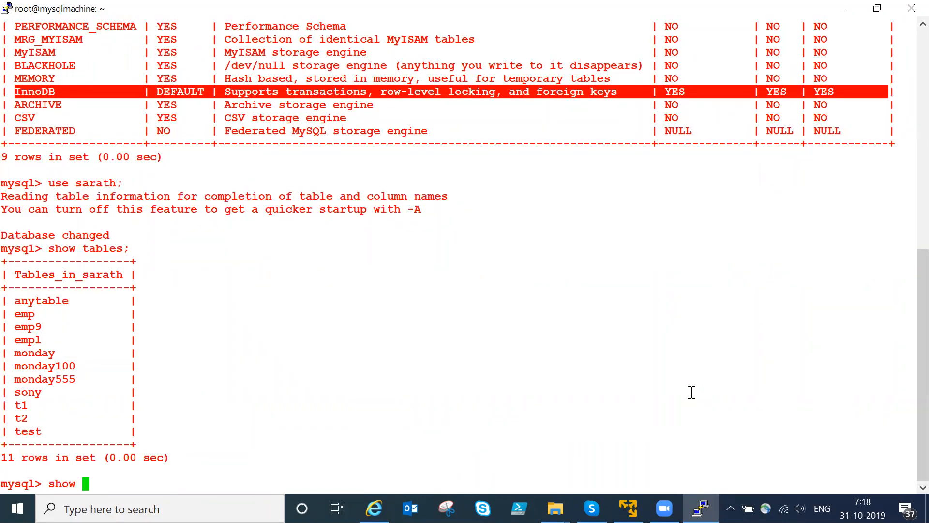
{"action": "type", "text": "create tab"}
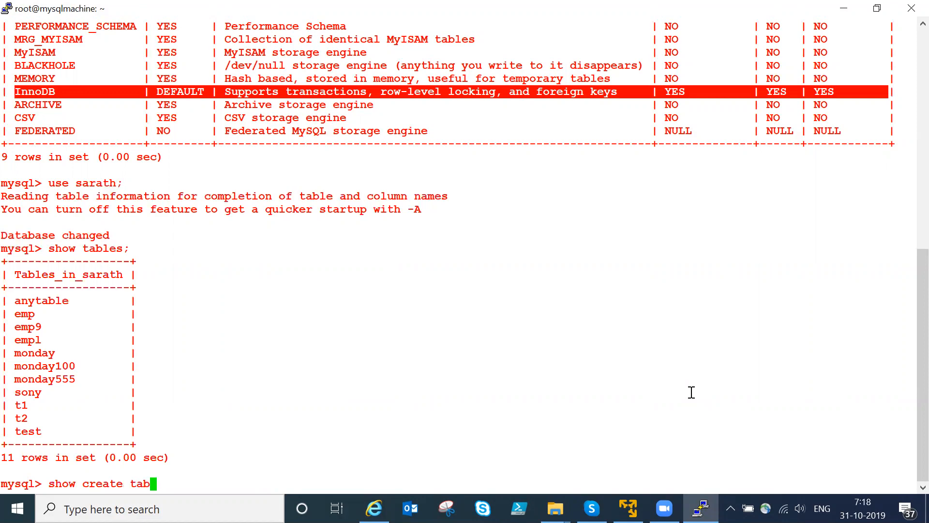
{"action": "type", "text": "le em"}
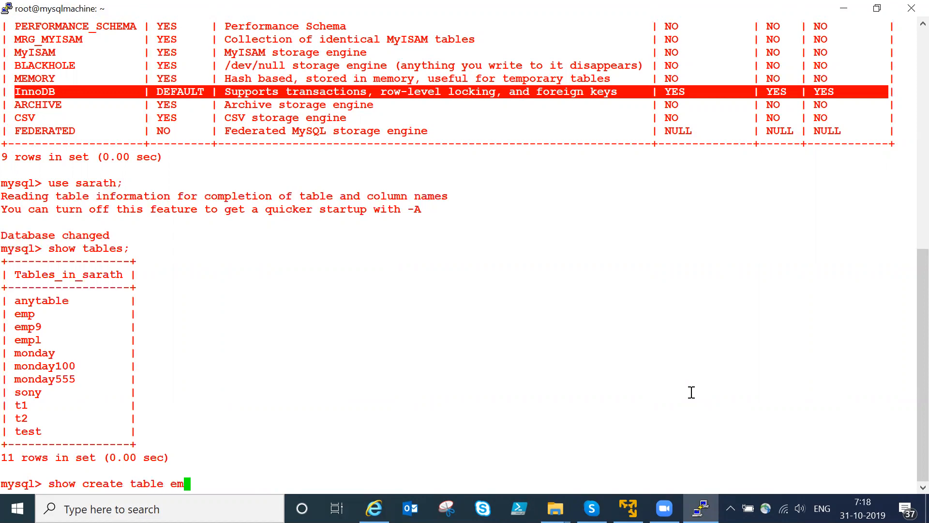
{"action": "type", "text": "p;"}
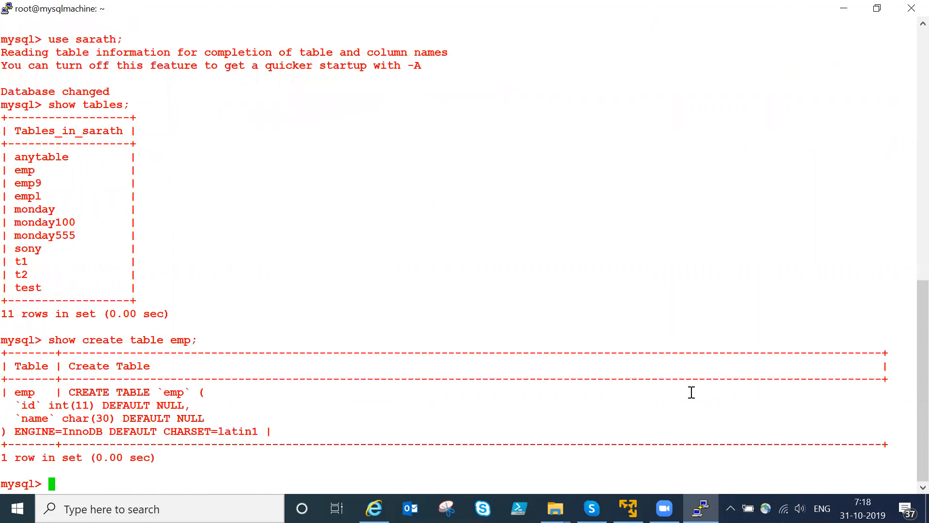
{"action": "mouse_move", "coordinate": [65, 430]}
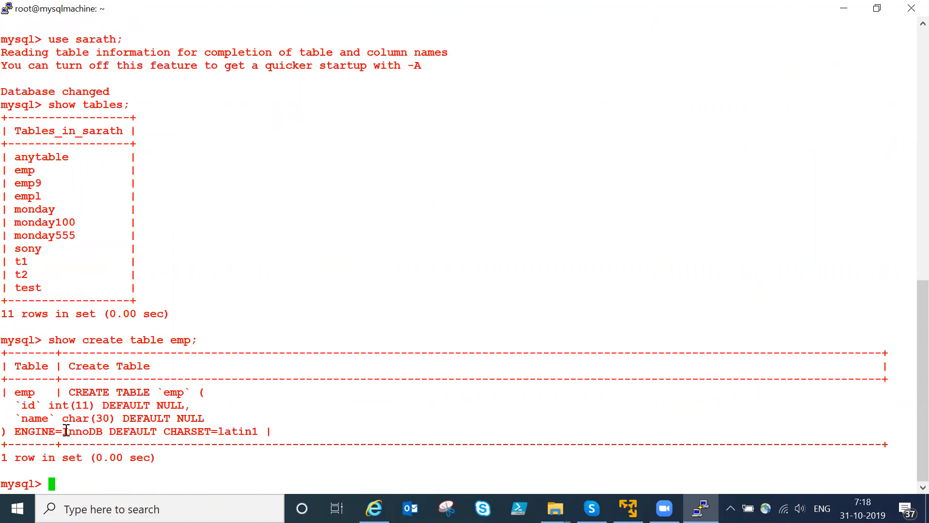
Highlight 'InnoDB' in the ENGINE= line of emp's definition
{"action": "double_click", "coordinate": [82, 430]}
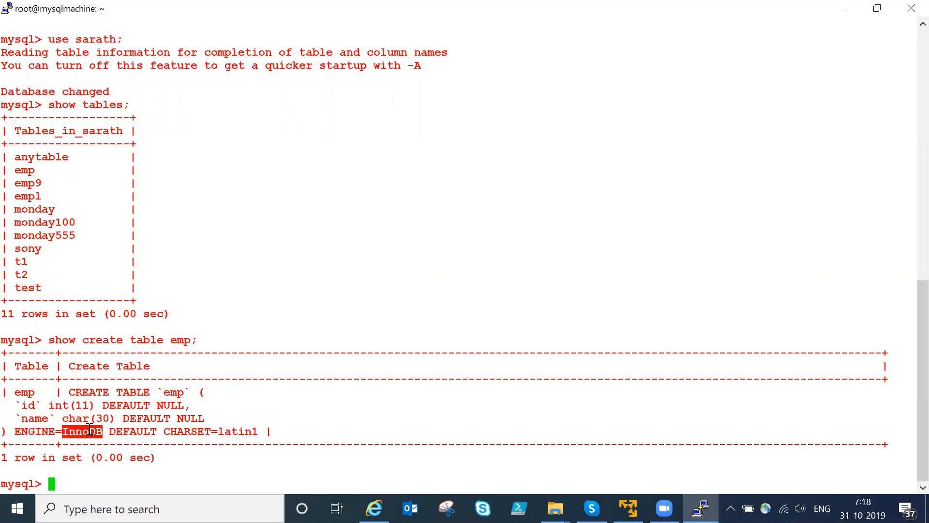
Run 'create table some(id int,name char(20));' and get Query OK
{"action": "type", "text": "create"}
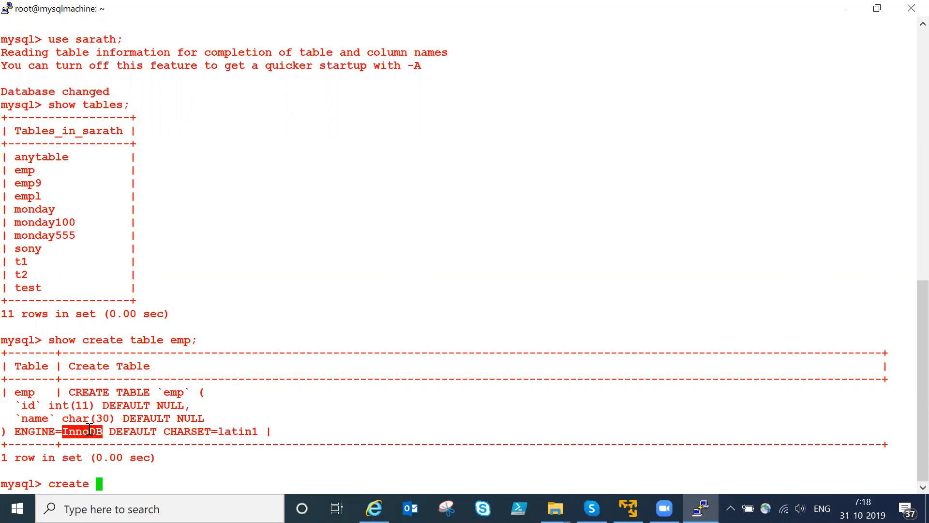
{"action": "type", "text": "table"}
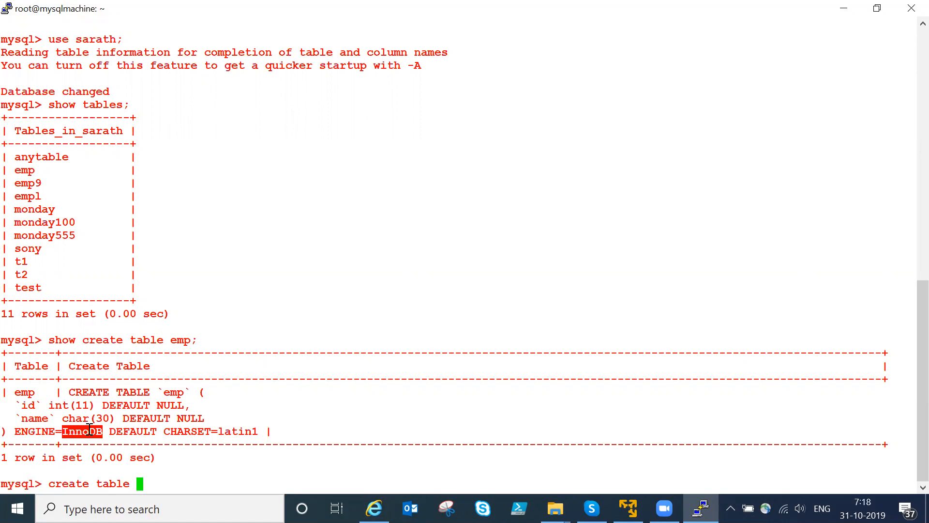
{"action": "type", "text": "some"}
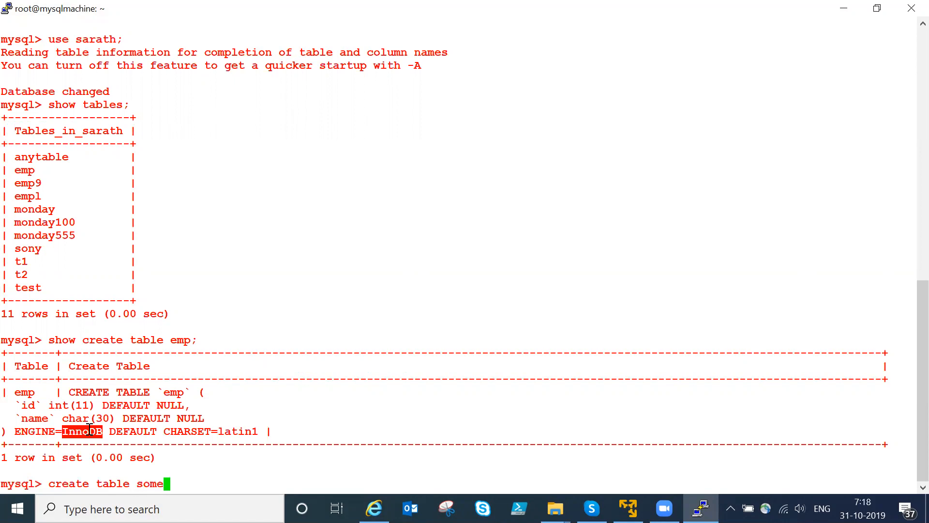
{"action": "type", "text": "(id int"}
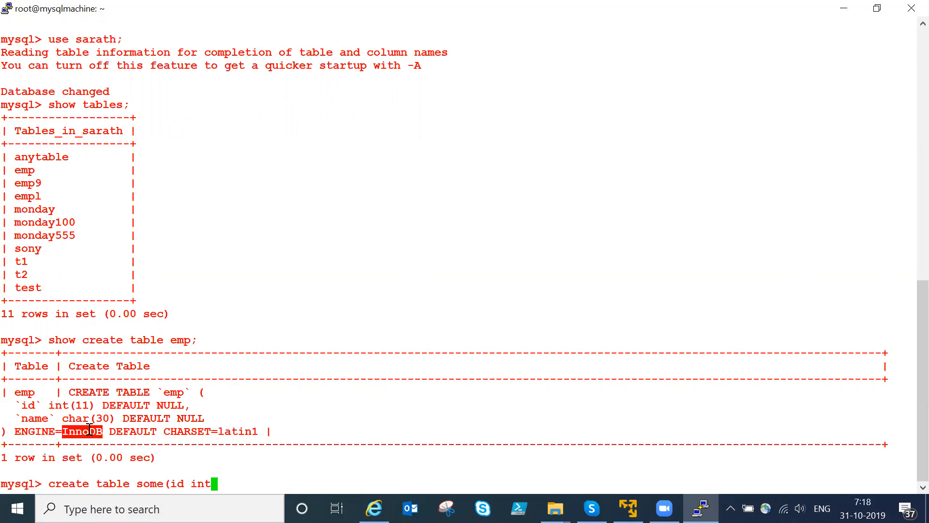
{"action": "type", "text": ",name ch"}
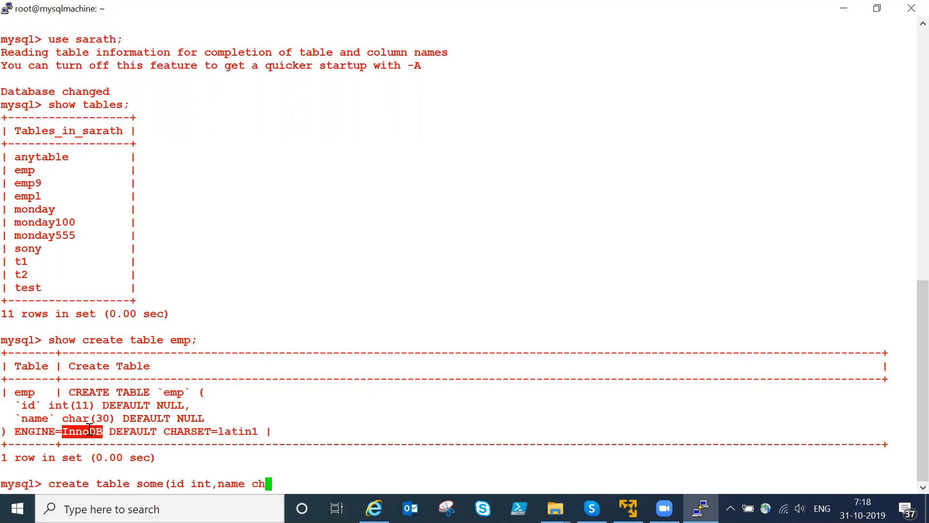
{"action": "type", "text": "ar(20))"}
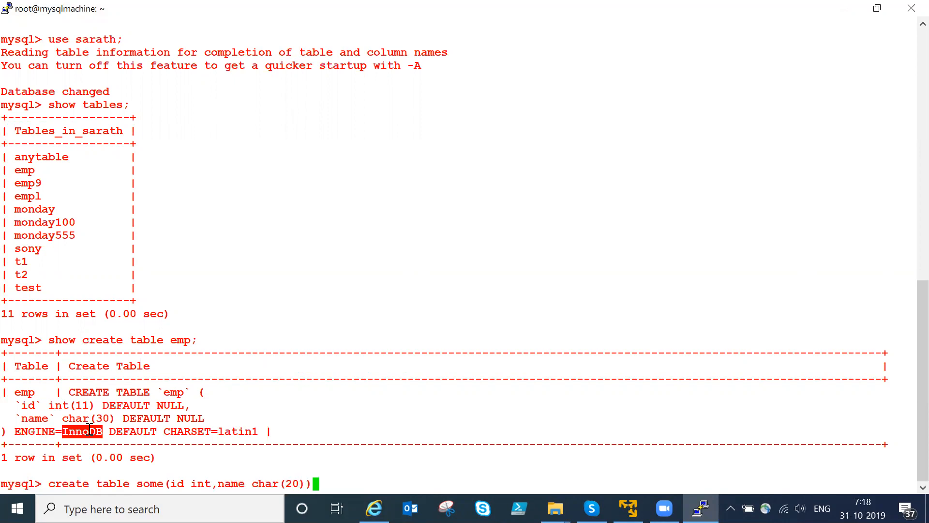
{"action": "key", "text": "Return"}
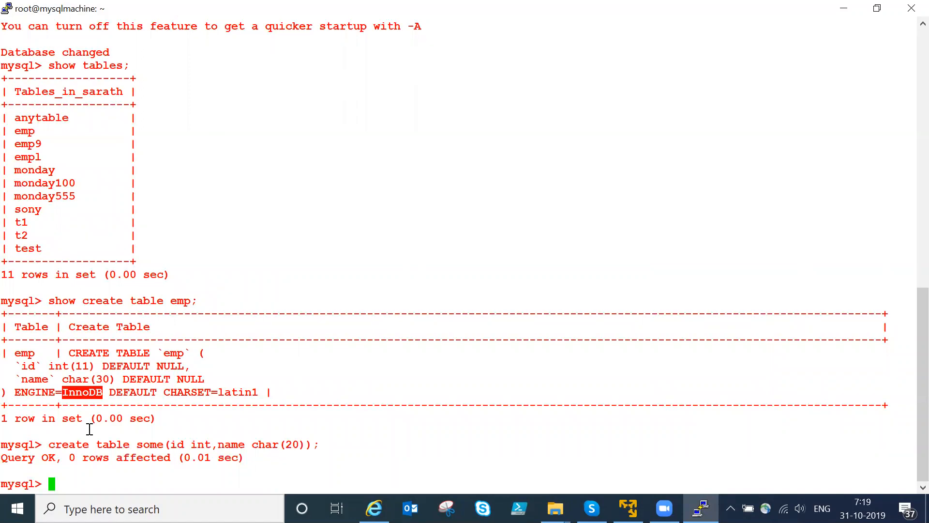
Run 'show create table some;' to confirm ENGINE=InnoDB by default
{"action": "type", "text": "show c"}
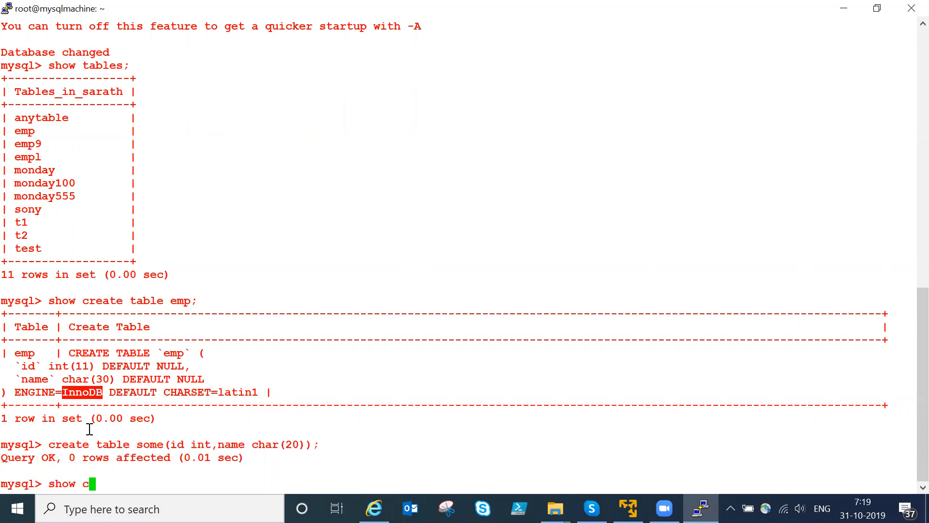
{"action": "type", "text": "rea"}
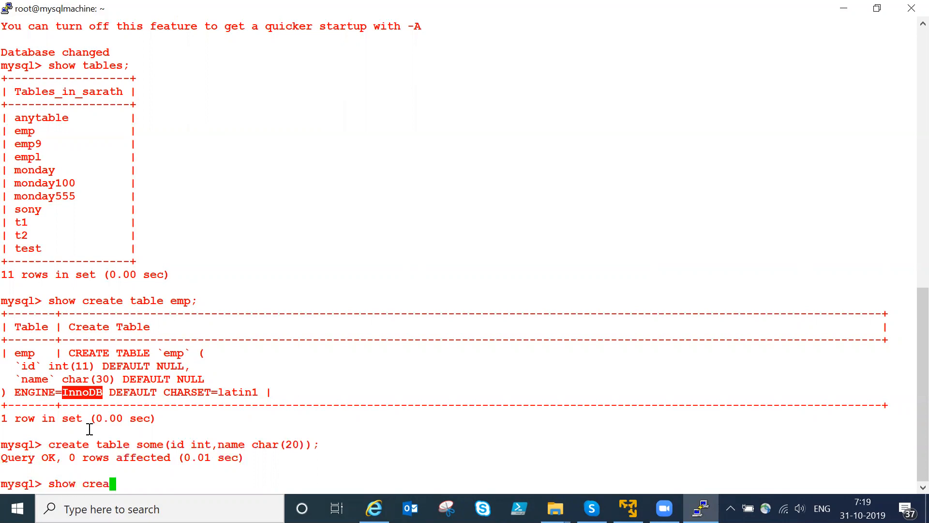
{"action": "type", "text": "te"}
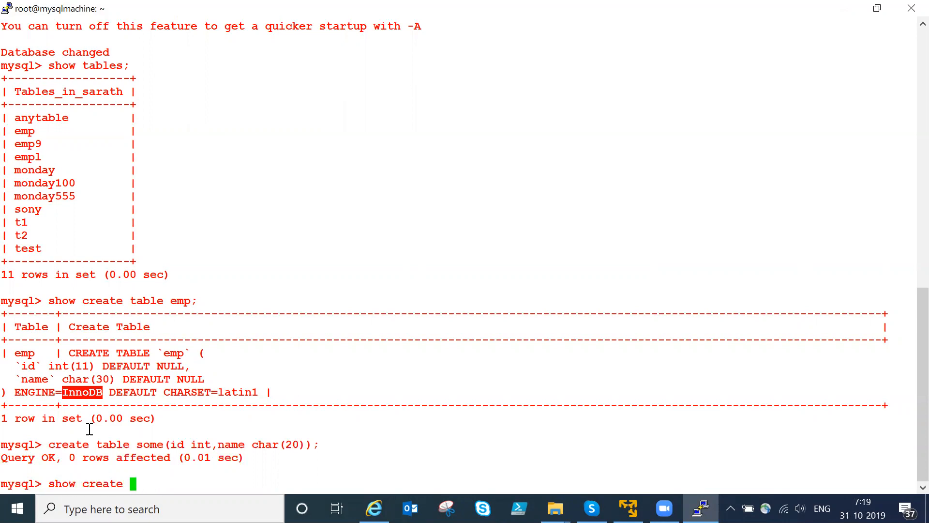
{"action": "type", "text": "table"}
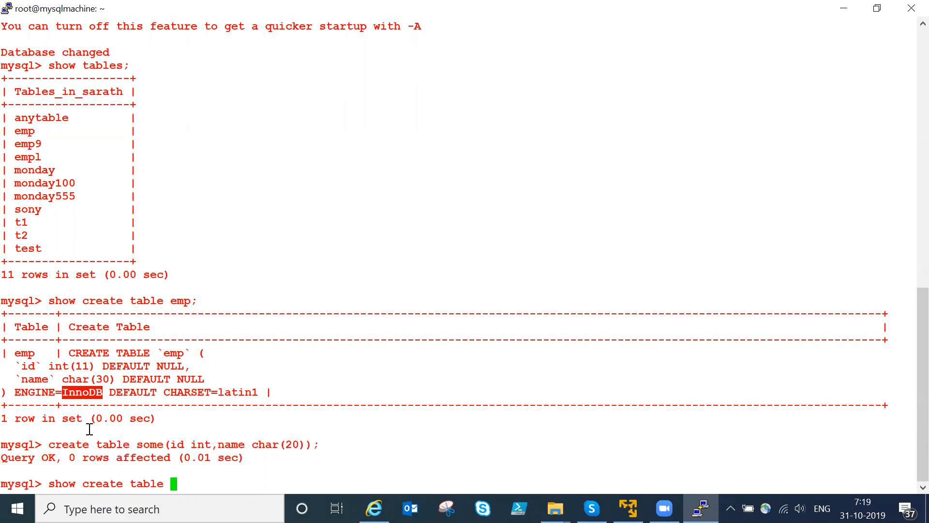
{"action": "type", "text": "some;"}
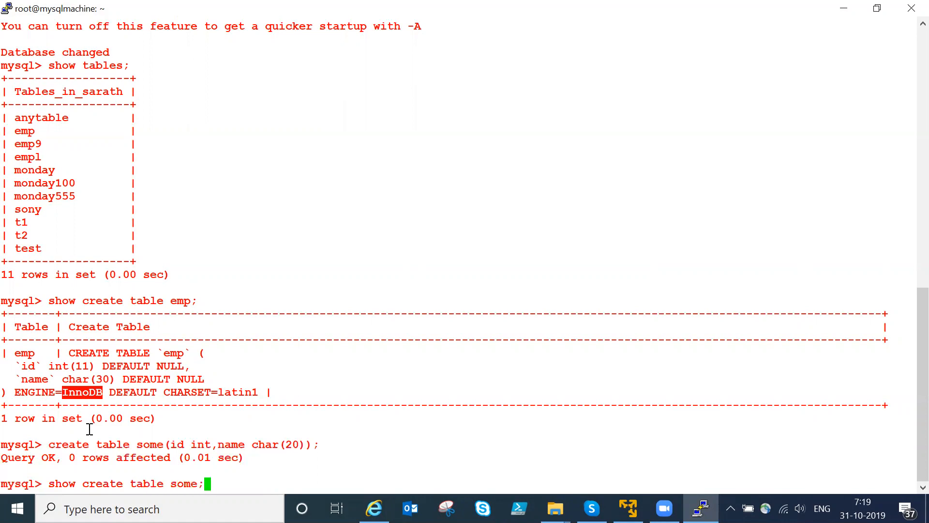
{"action": "key", "text": "Return"}
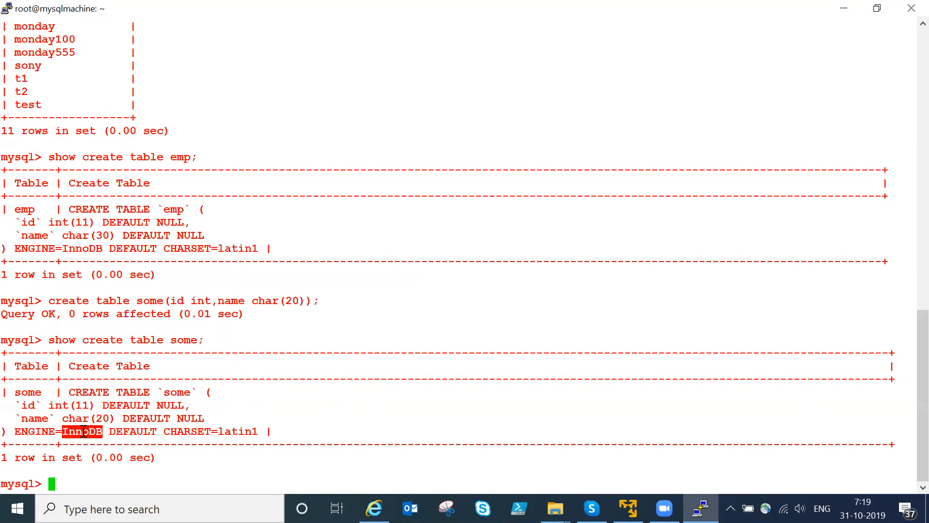
{"action": "mouse_move", "coordinate": [166, 6]}
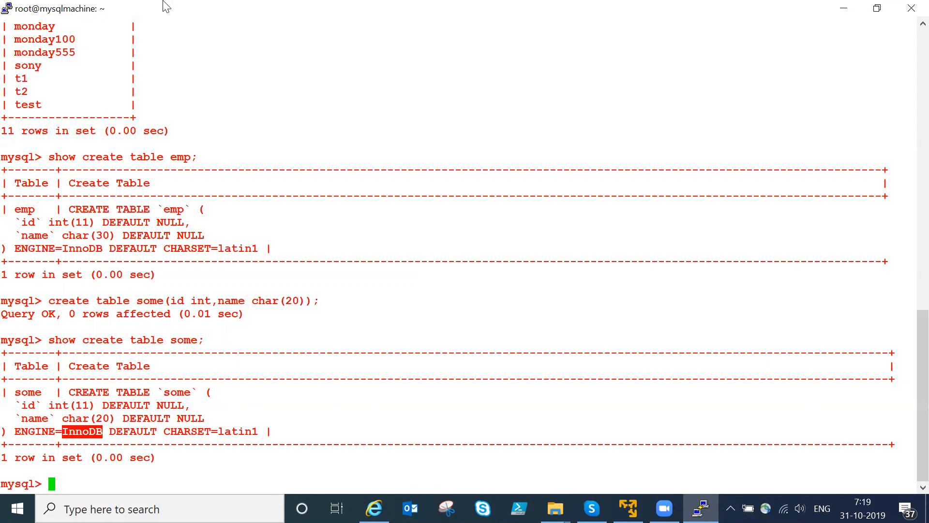